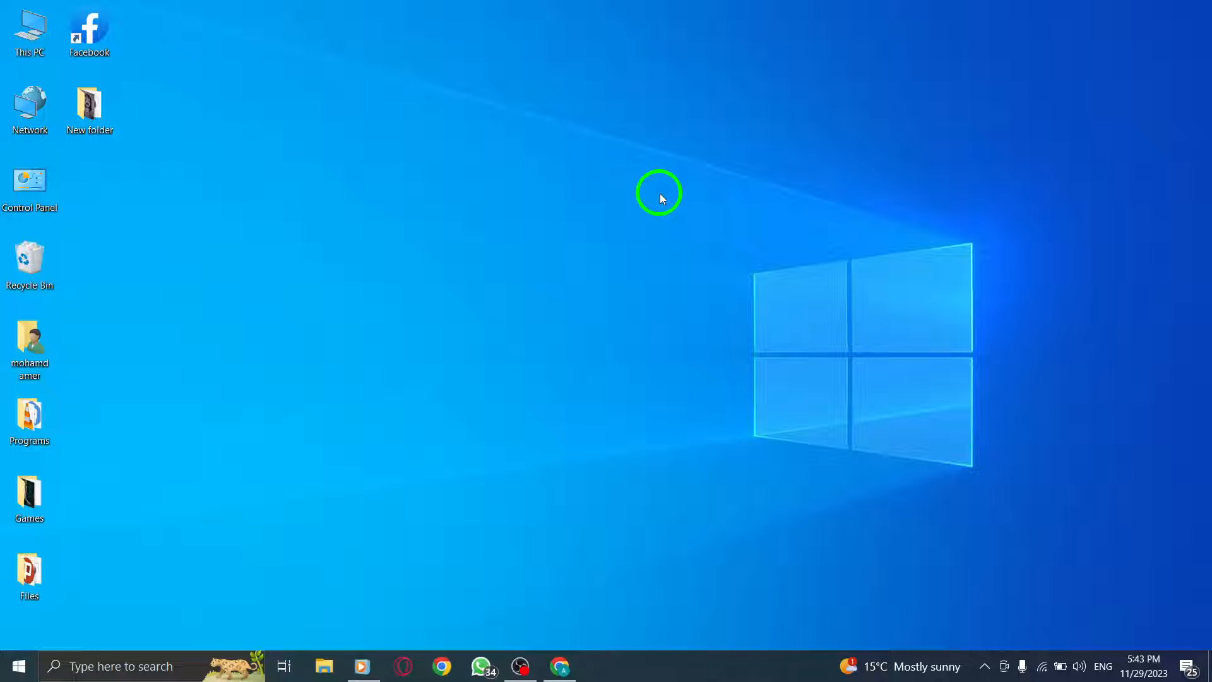
pyautogui.moveTo(556, 665)
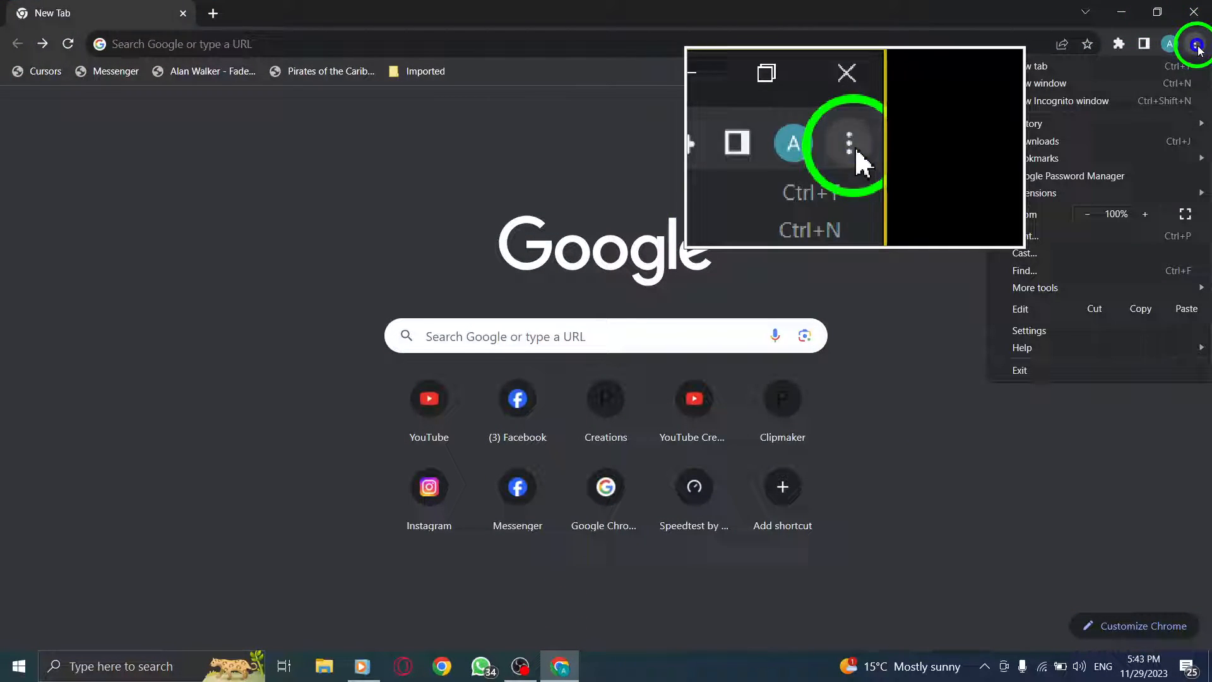
# Start the Chrome update from About Chrome and switch Memory Saver on in Performance.
pyautogui.click(1028, 329)
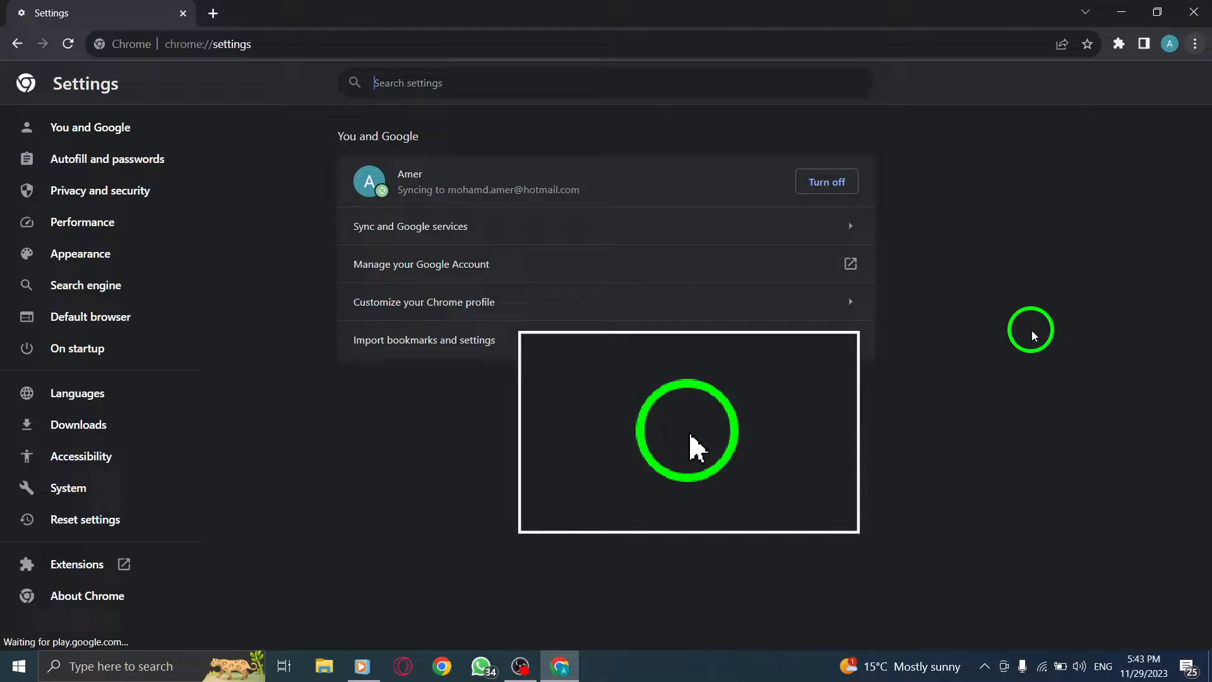
pyautogui.click(88, 595)
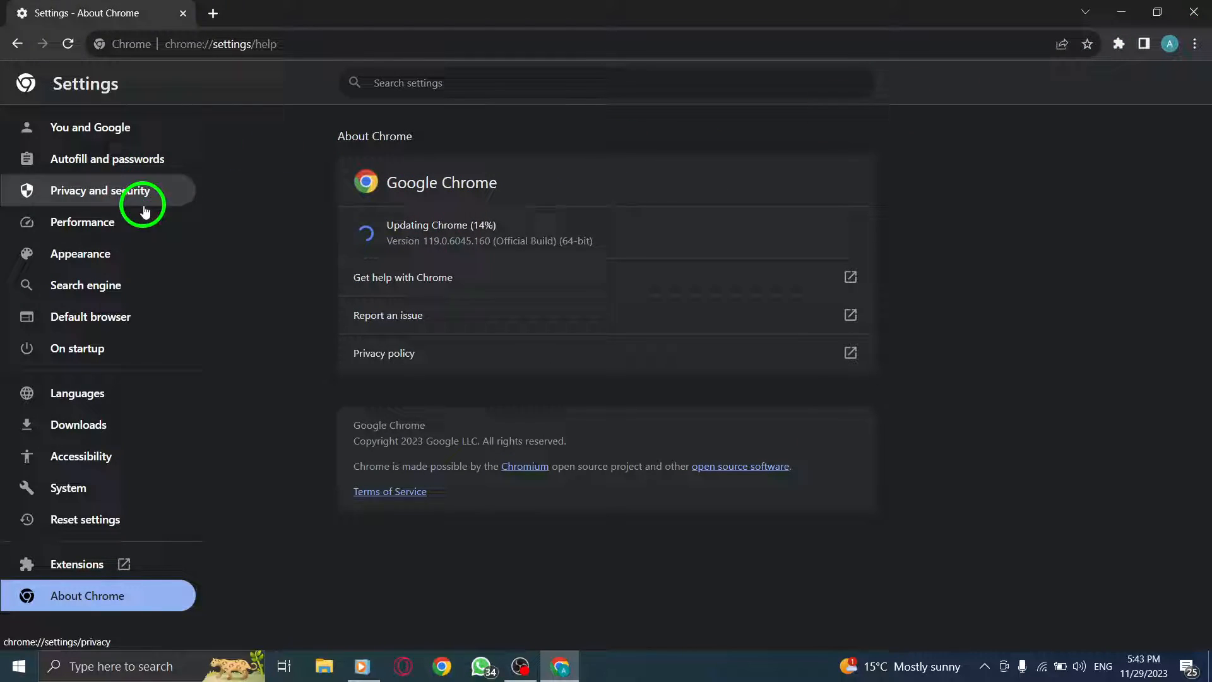
pyautogui.click(82, 223)
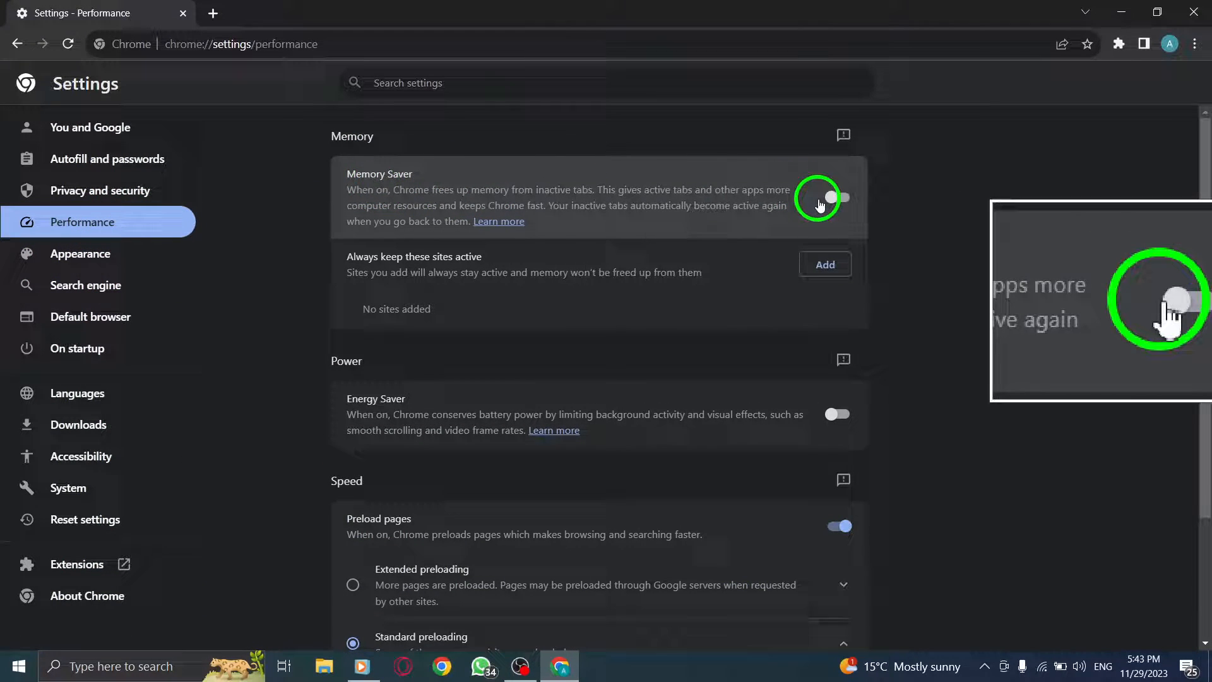
pyautogui.click(837, 197)
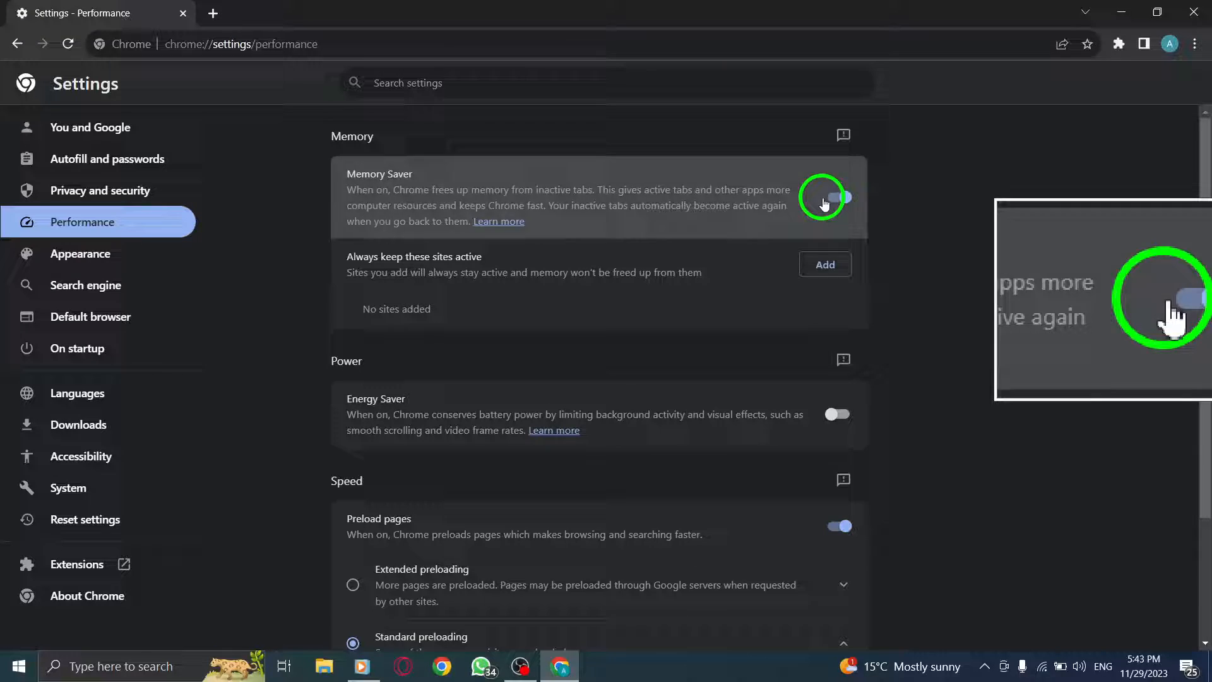
# Show the Extensions page listing every installed extension and its enabled state.
pyautogui.click(1196, 44)
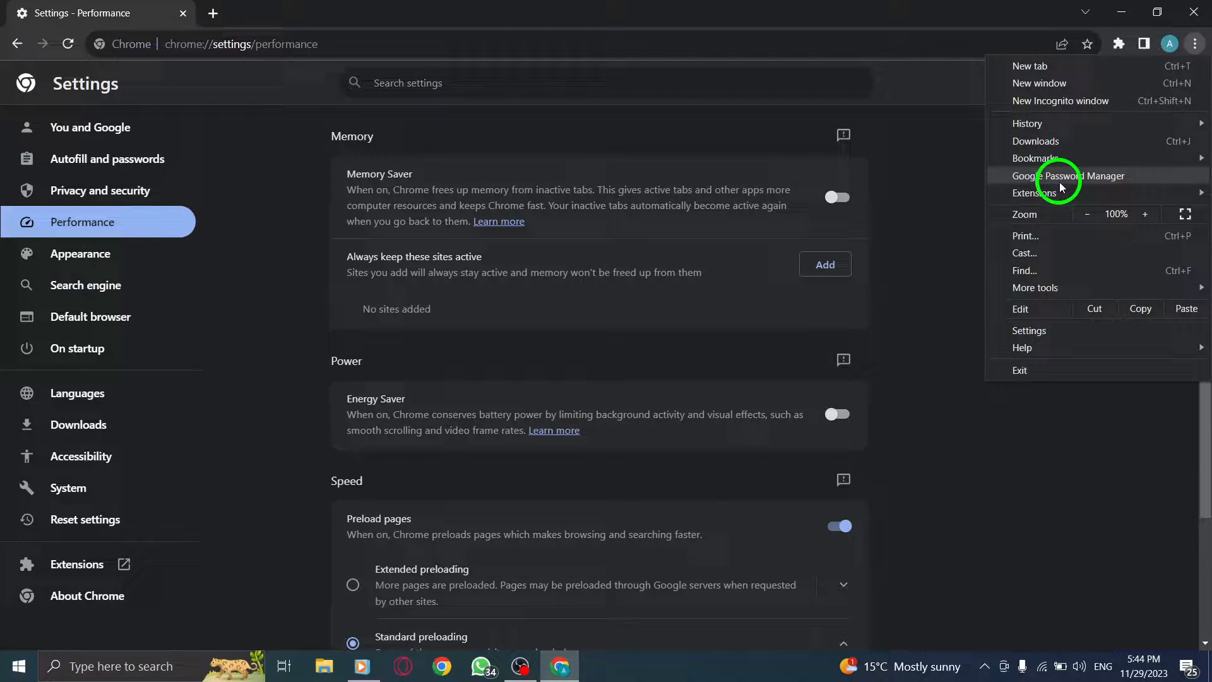
pyautogui.moveTo(1039, 192)
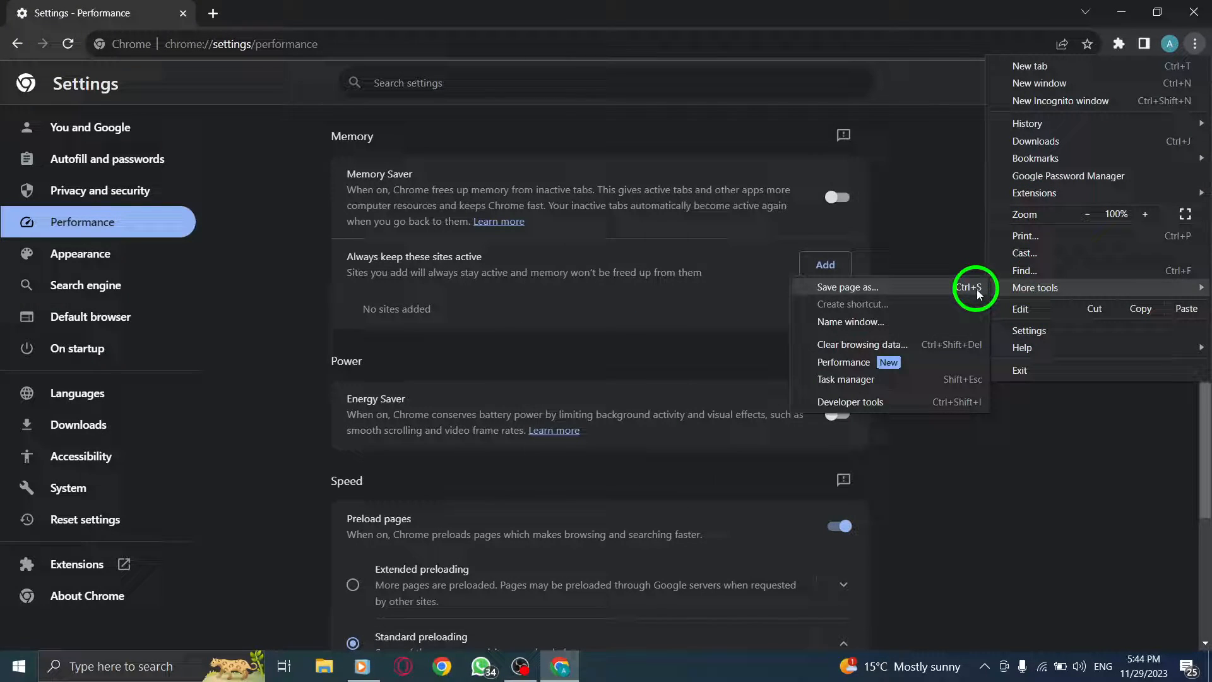
pyautogui.moveTo(1033, 192)
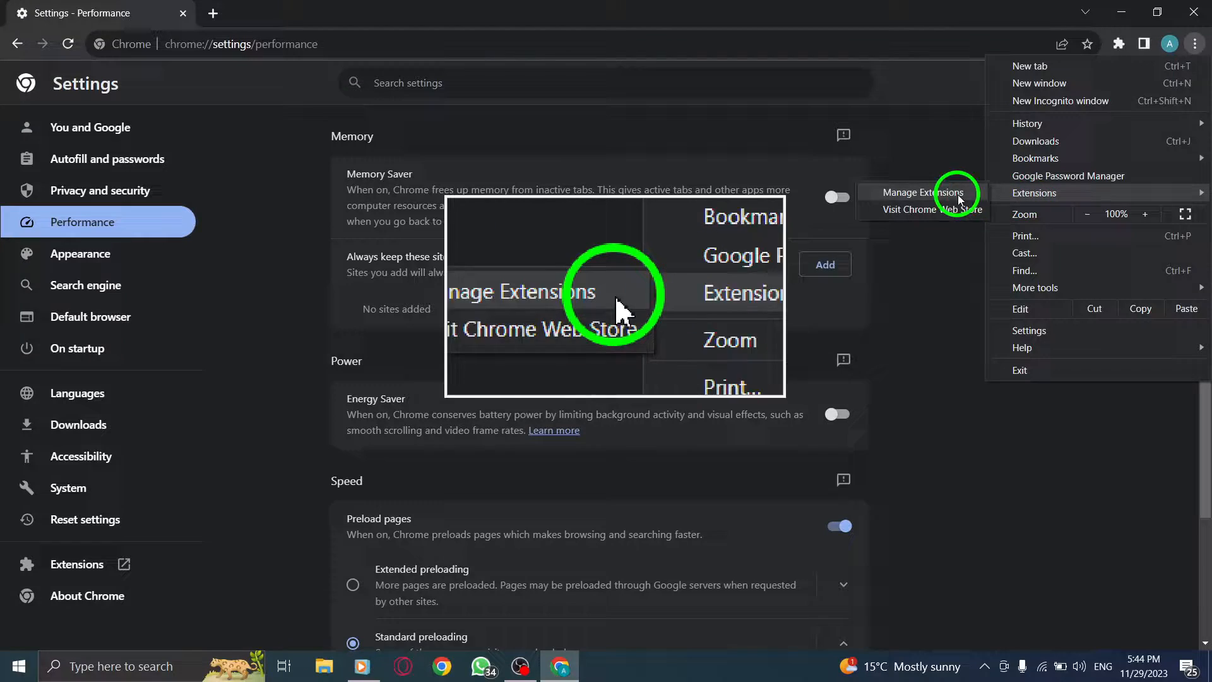
pyautogui.click(924, 192)
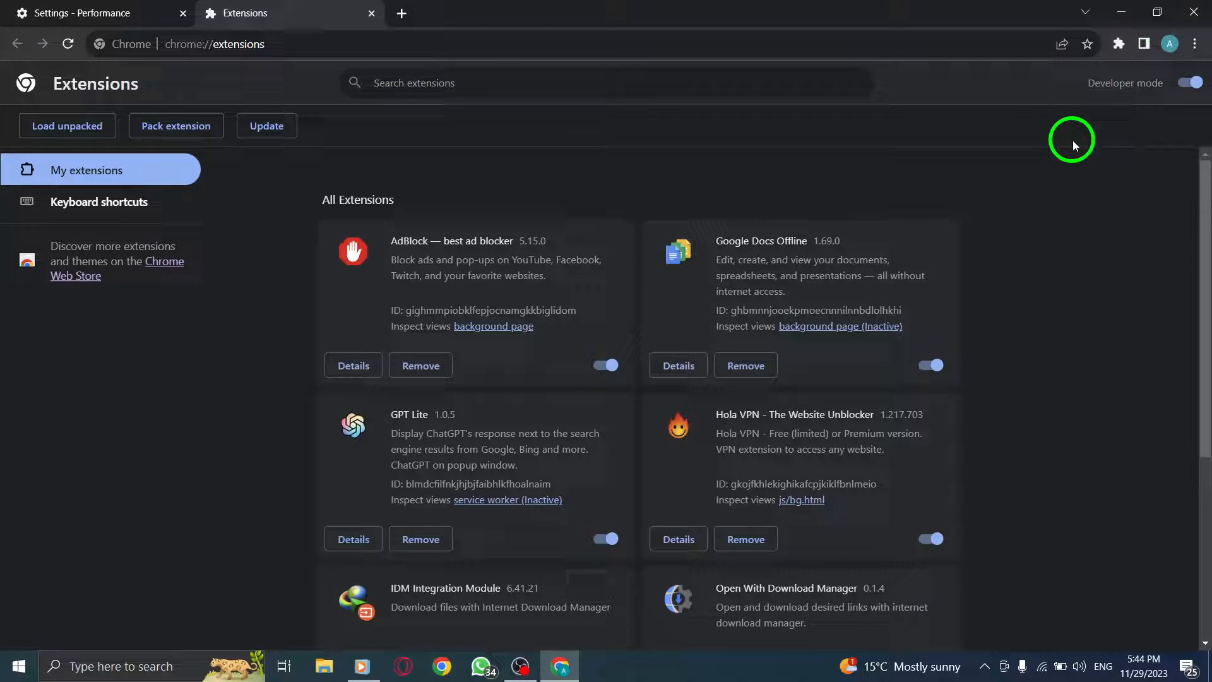
pyautogui.moveTo(1060, 202)
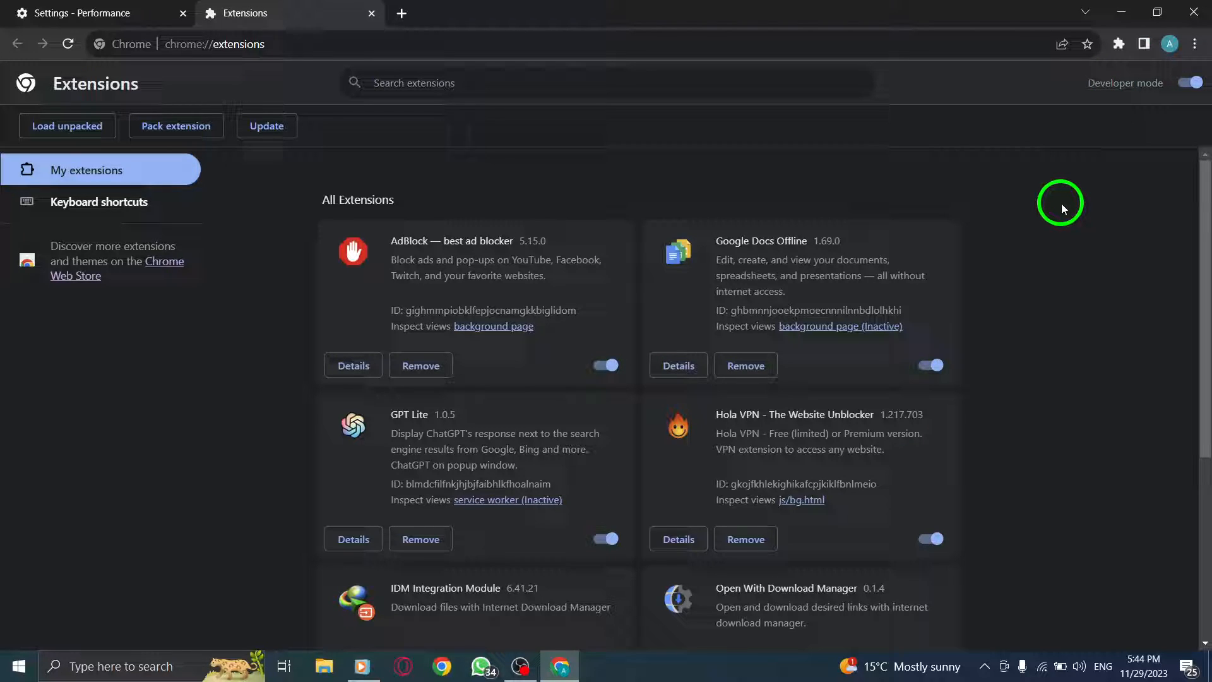
pyautogui.write('s')
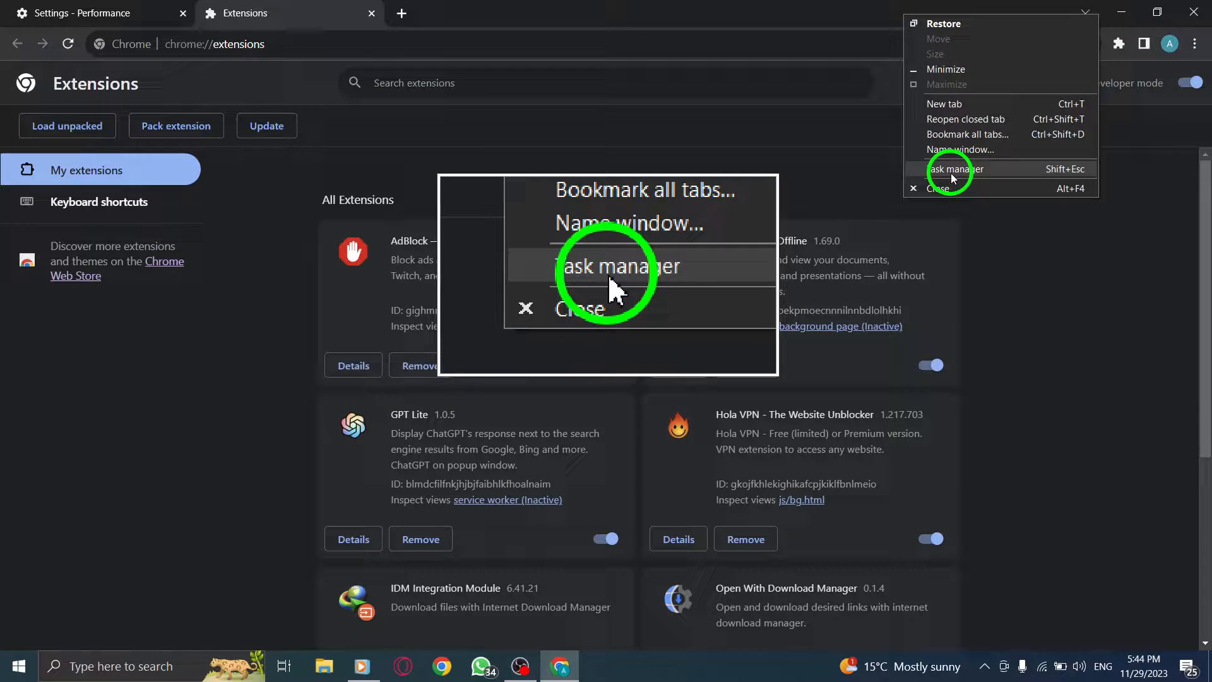
pyautogui.click(956, 168)
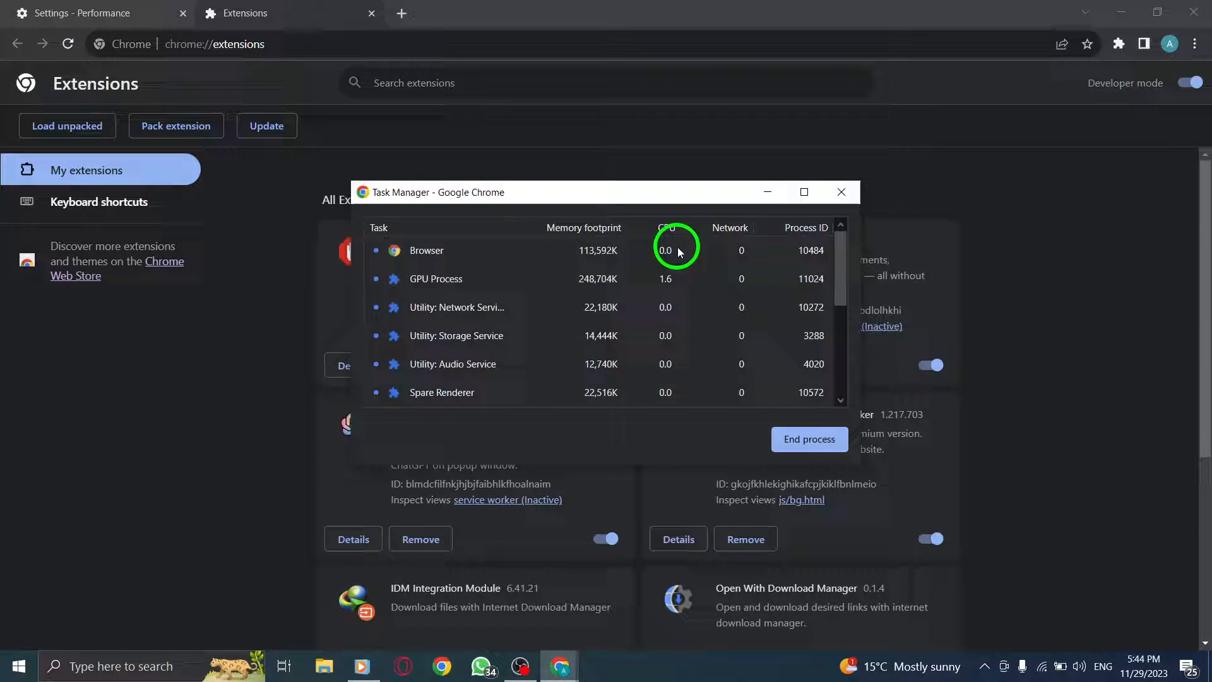
pyautogui.click(841, 192)
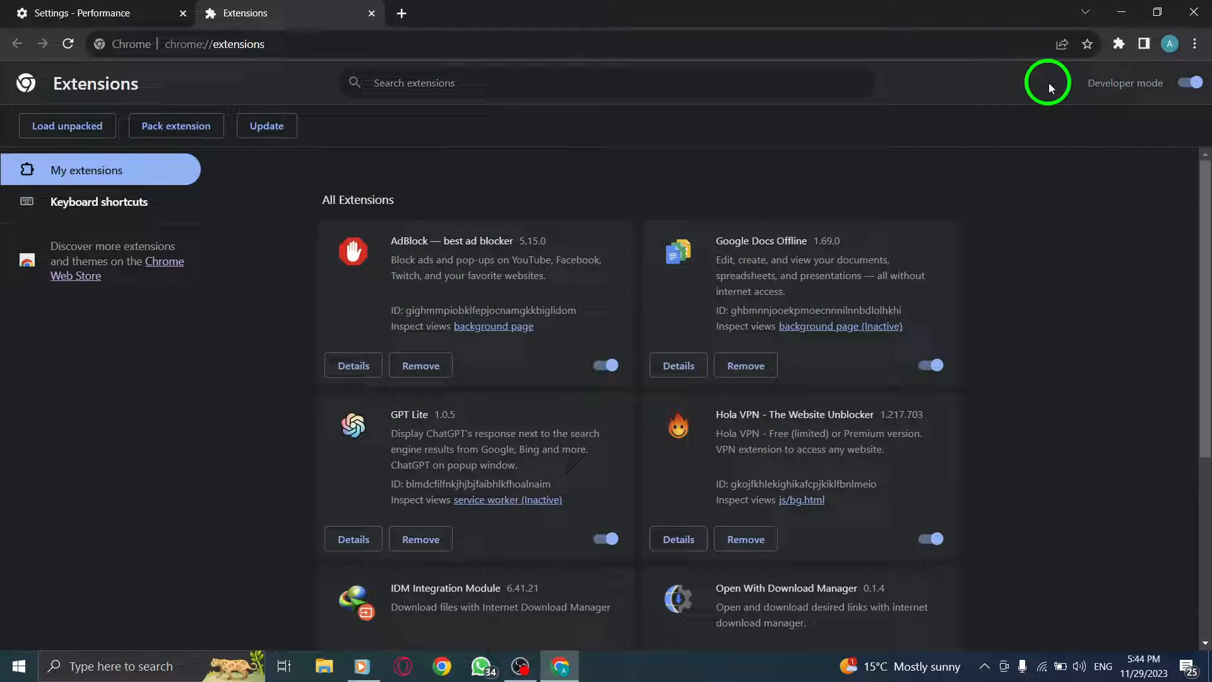
# In System settings, switch background apps off and then back on.
pyautogui.click(1193, 45)
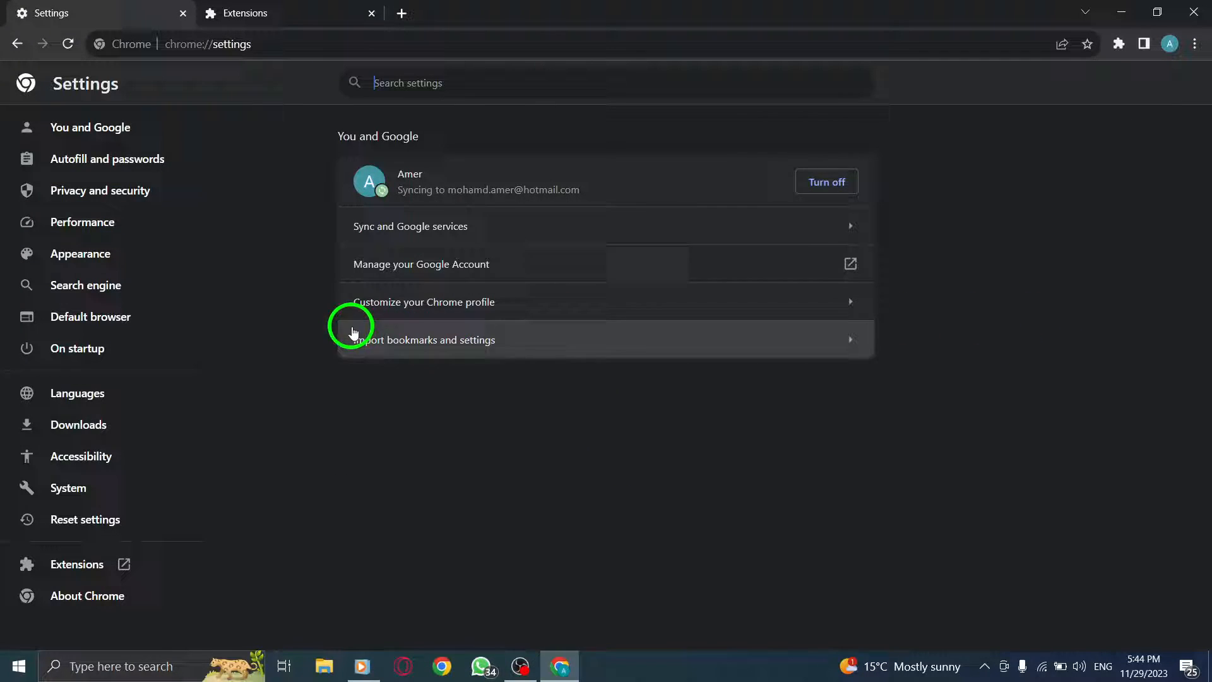
pyautogui.moveTo(174, 445)
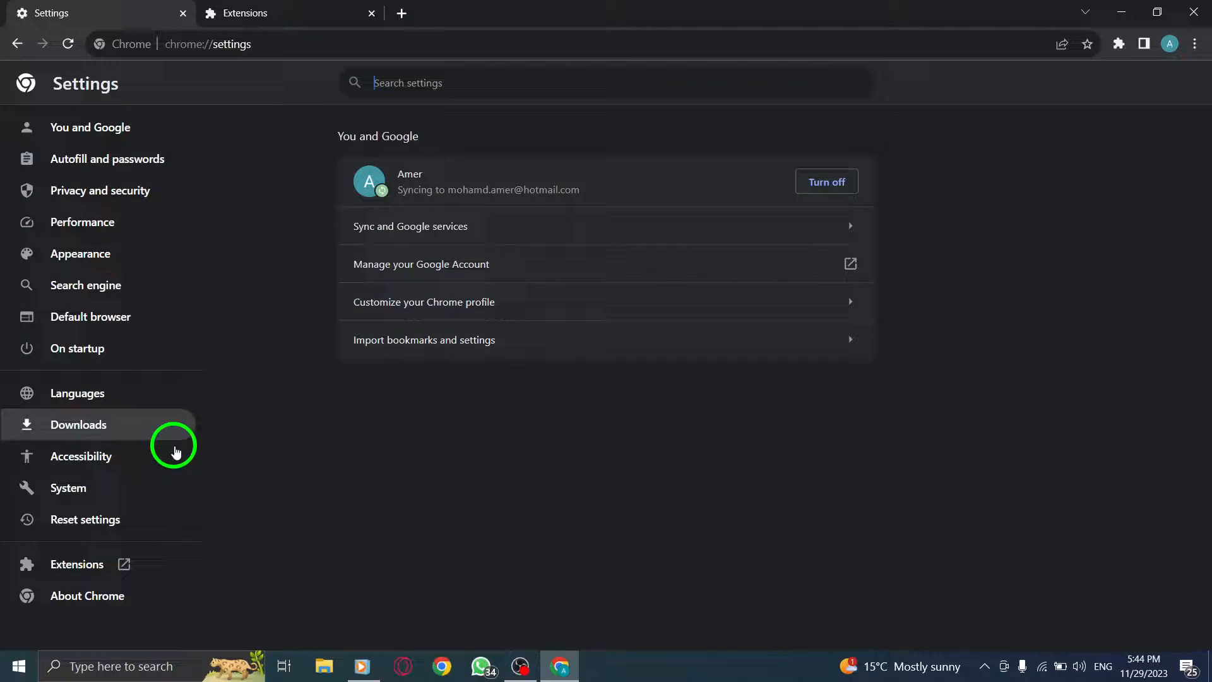
pyautogui.click(69, 487)
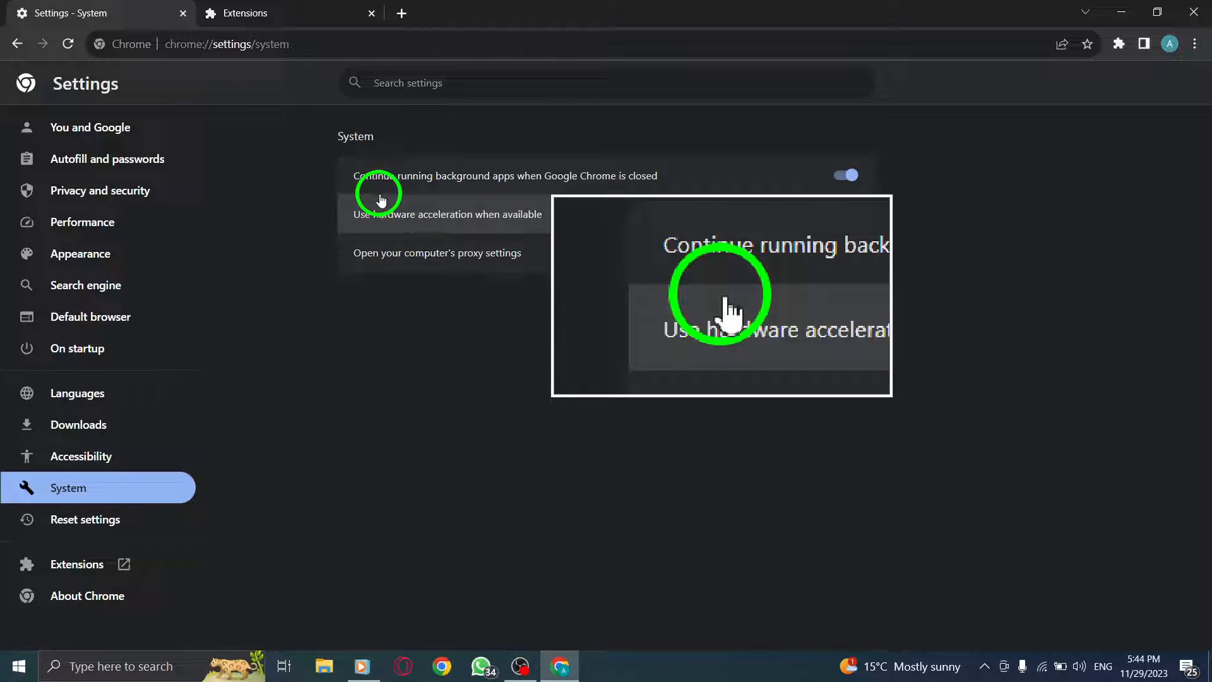
pyautogui.click(845, 175)
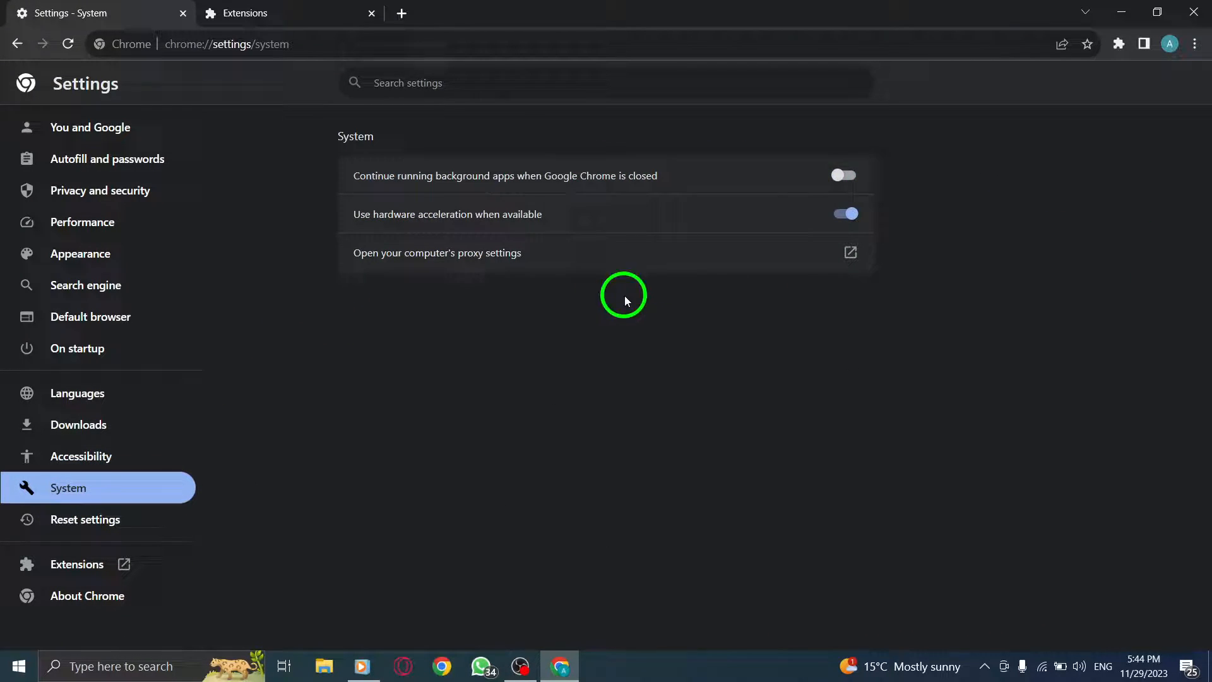
pyautogui.click(843, 174)
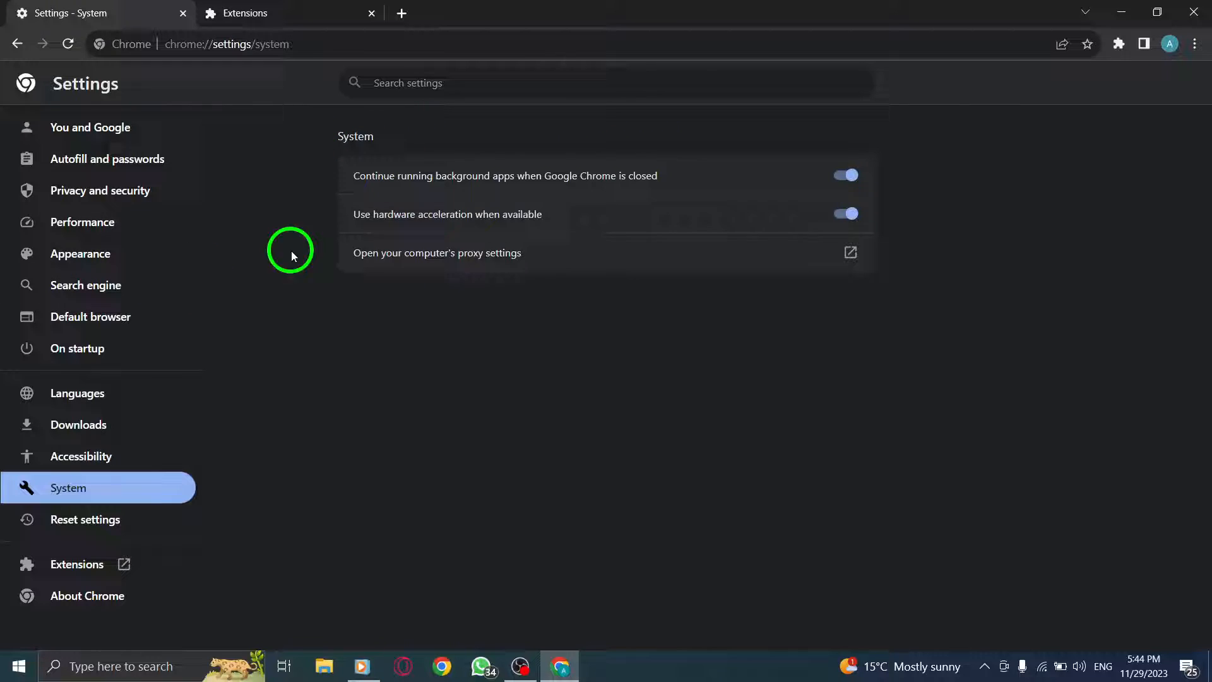
# Go from History via Clear browsing data to the Privacy and security settings.
pyautogui.click(1194, 44)
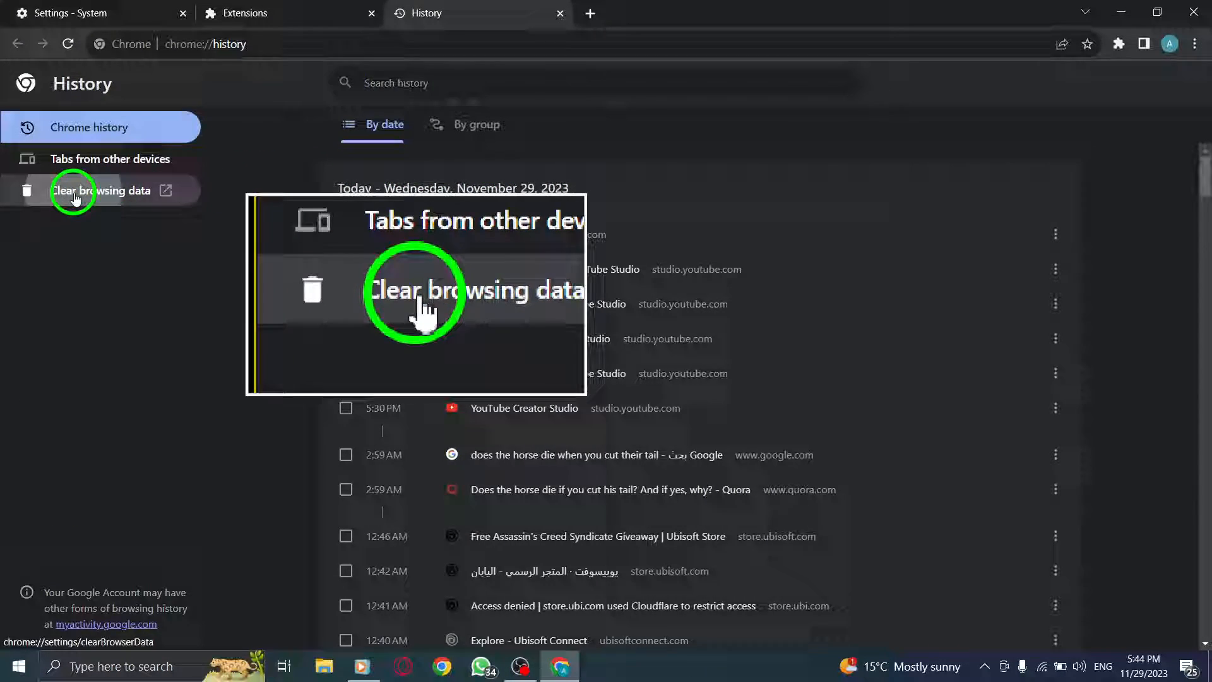
pyautogui.click(101, 190)
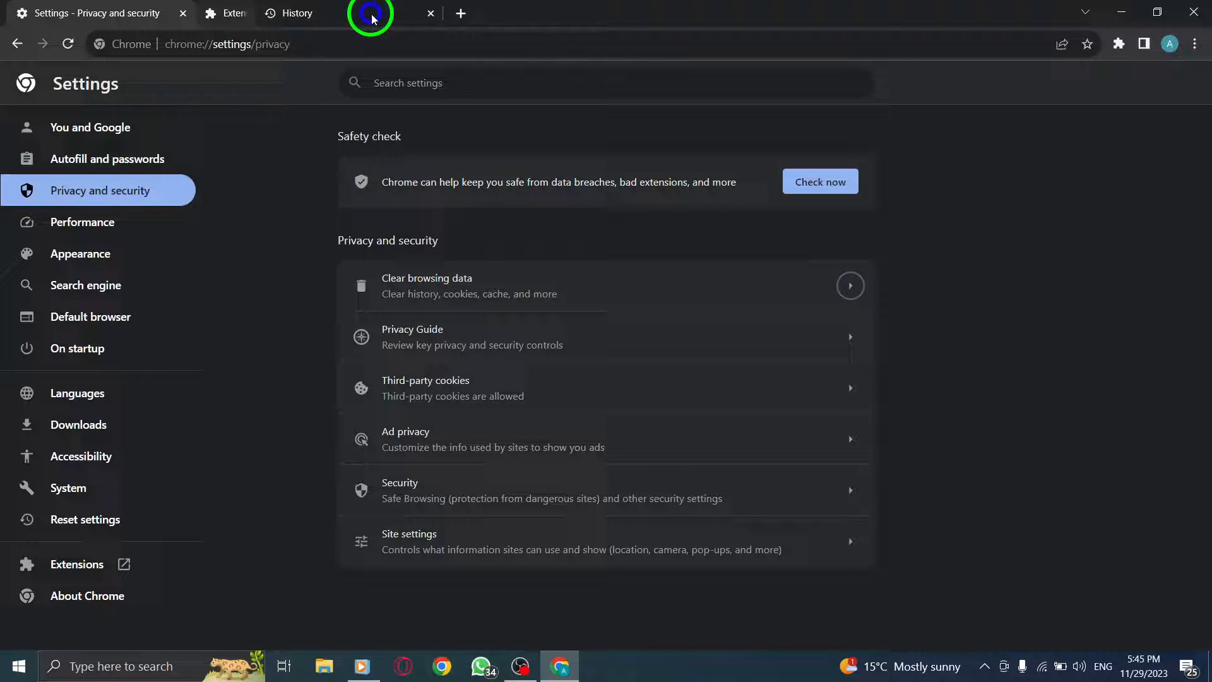
# Return to About Chrome showing the update nearly done, awaiting relaunch.
pyautogui.click(87, 595)
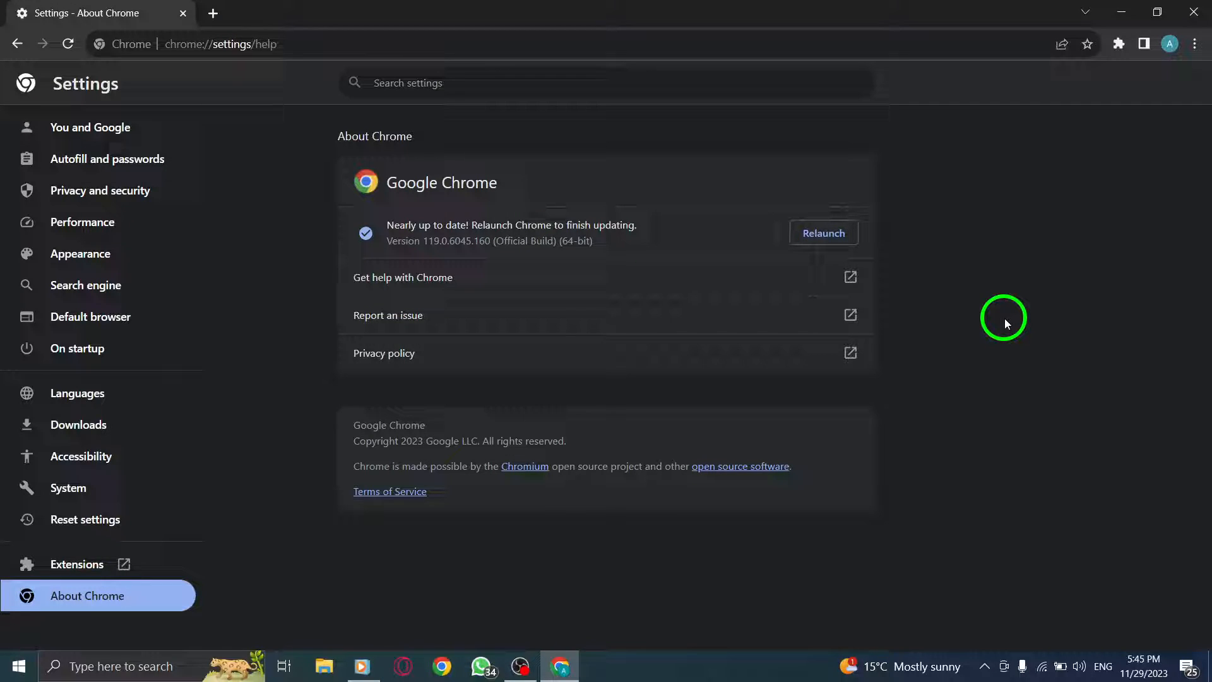
pyautogui.moveTo(920, 269)
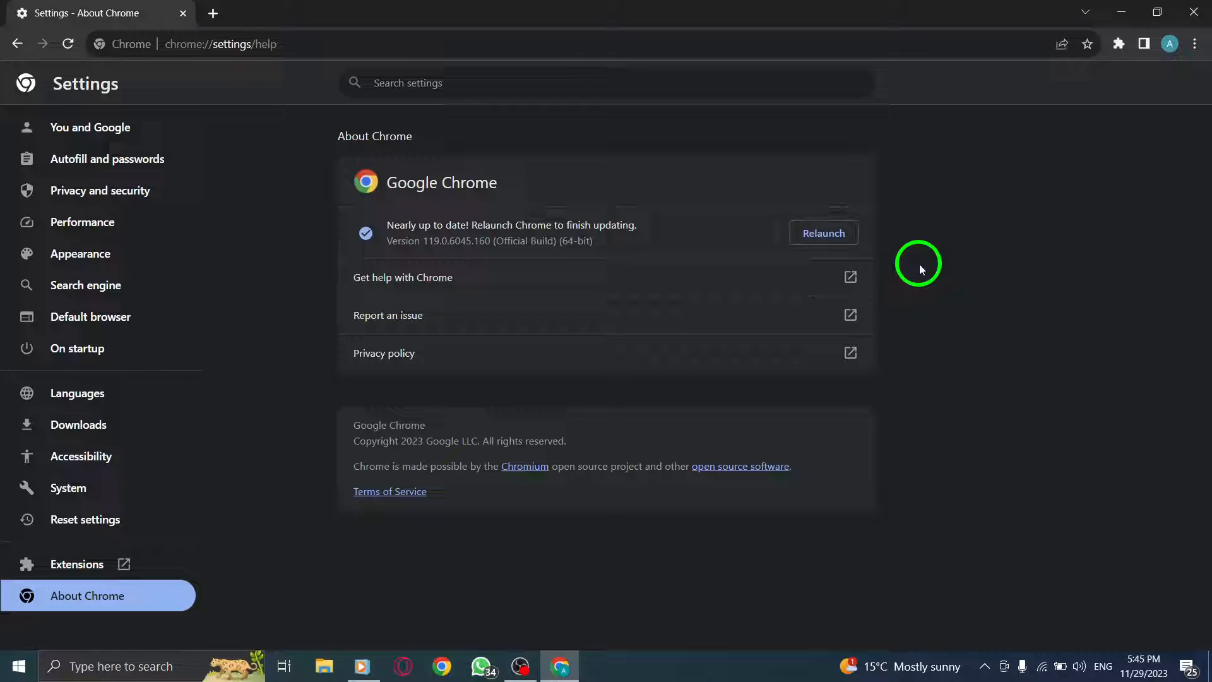